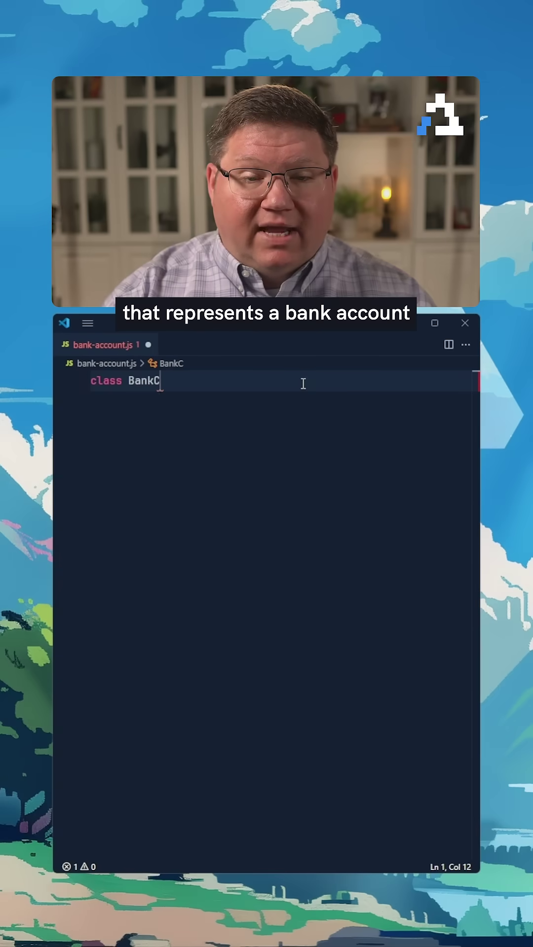
# Step: Define class BankAccount with a constructor assigning this.balance = balance
pyautogui.write('ccount {')
pyautogui.write('constructor(balance) {')
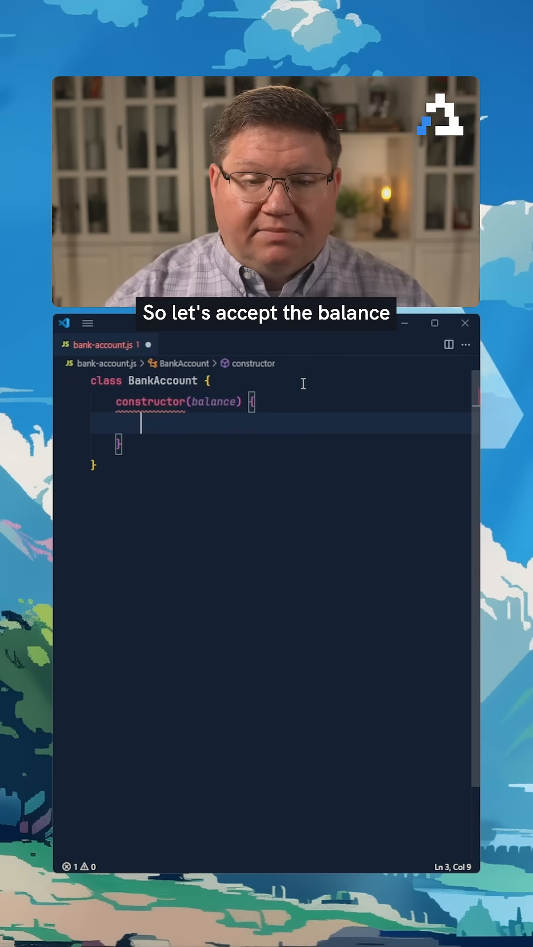
pyautogui.write('this.balance')
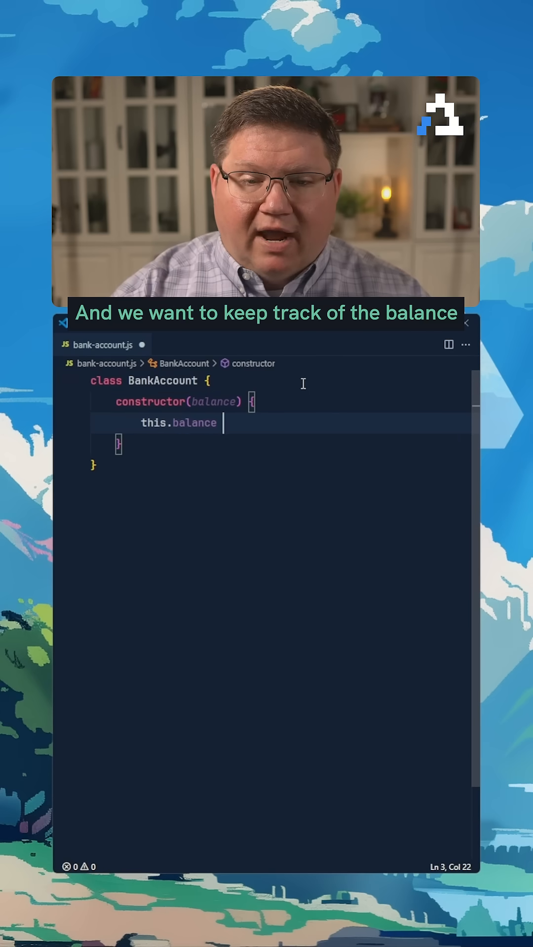
pyautogui.write('= balance;')
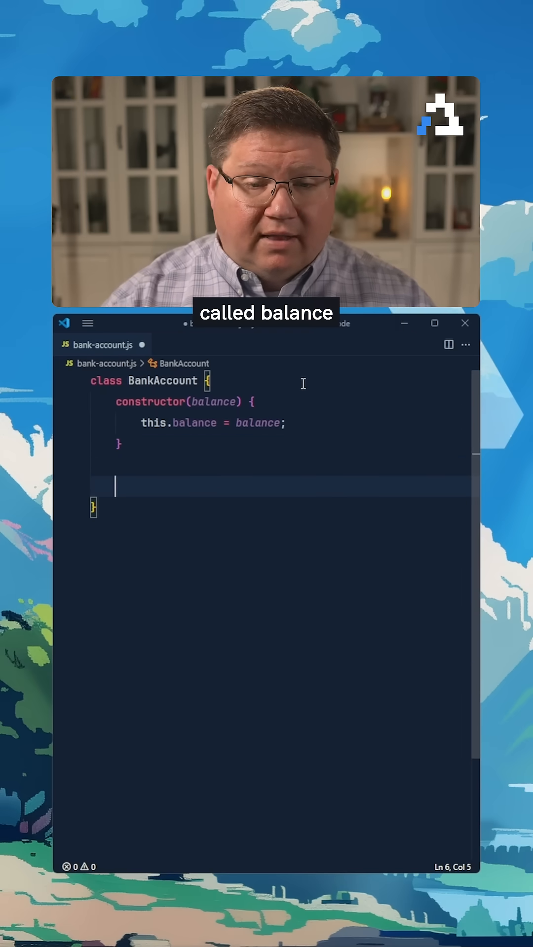
# Step: Start deposit(amount) with a guard throwing an Error when amount <= 0
pyautogui.write('d')
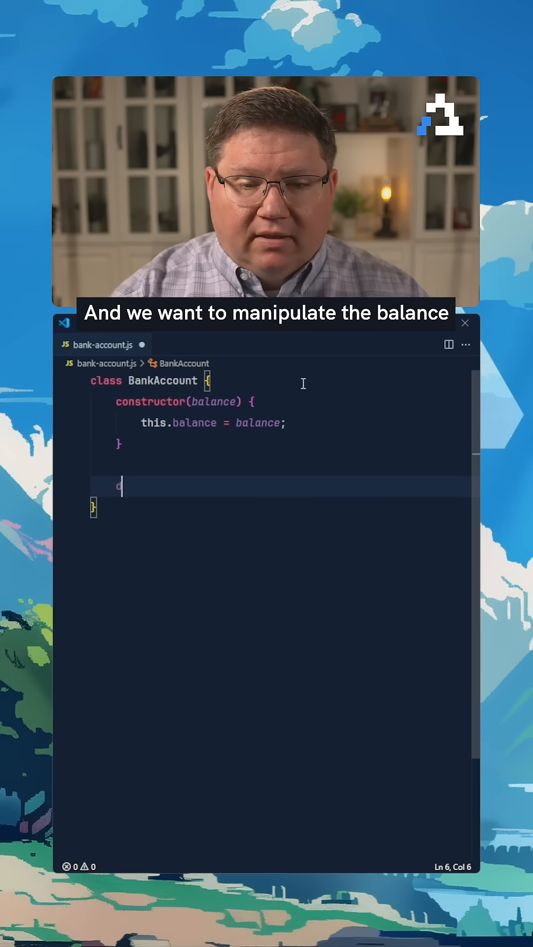
pyautogui.write('deposit()')
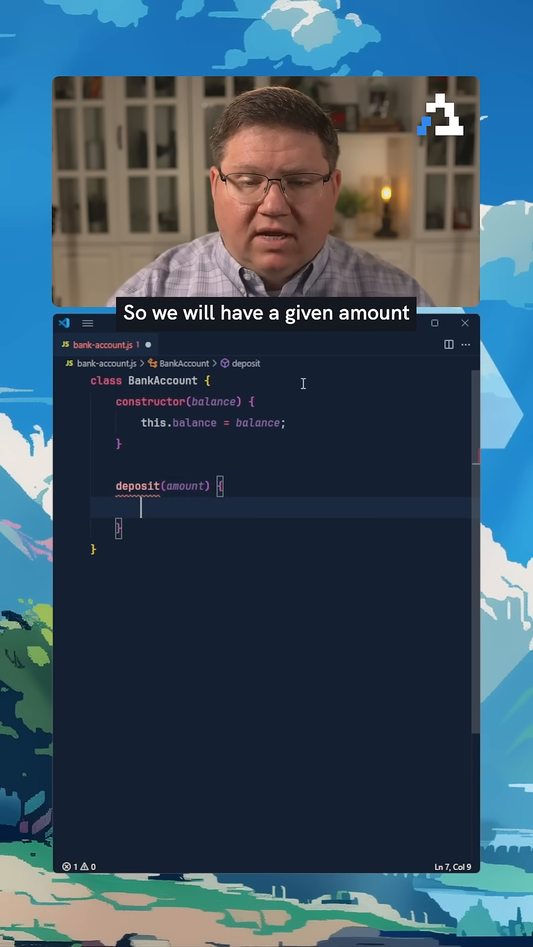
pyautogui.write('if (amount <')
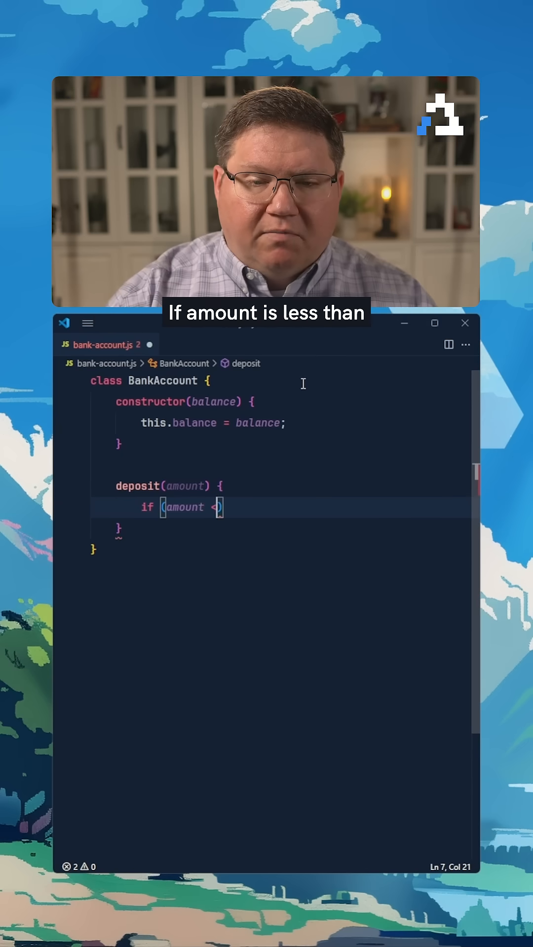
pyautogui.write('=')
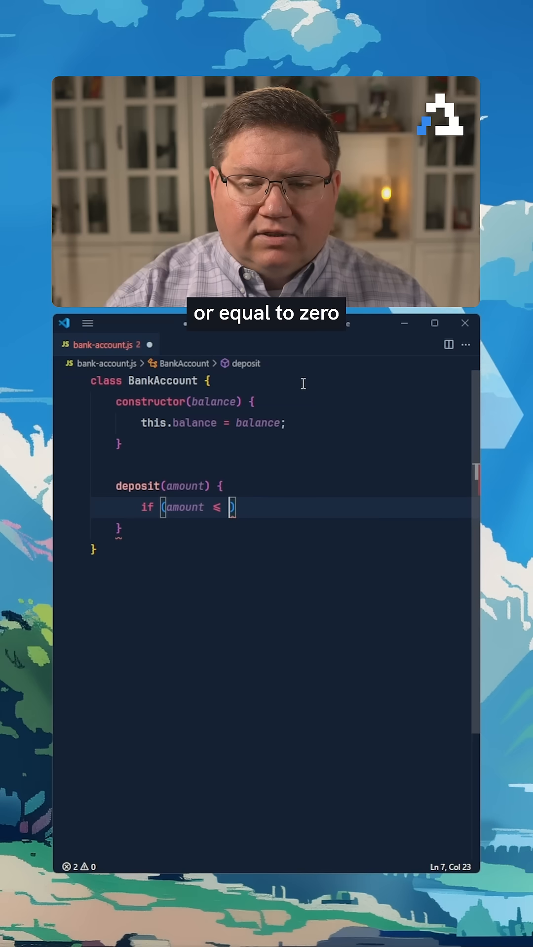
pyautogui.write('0) {')
pyautogui.write('throw new')
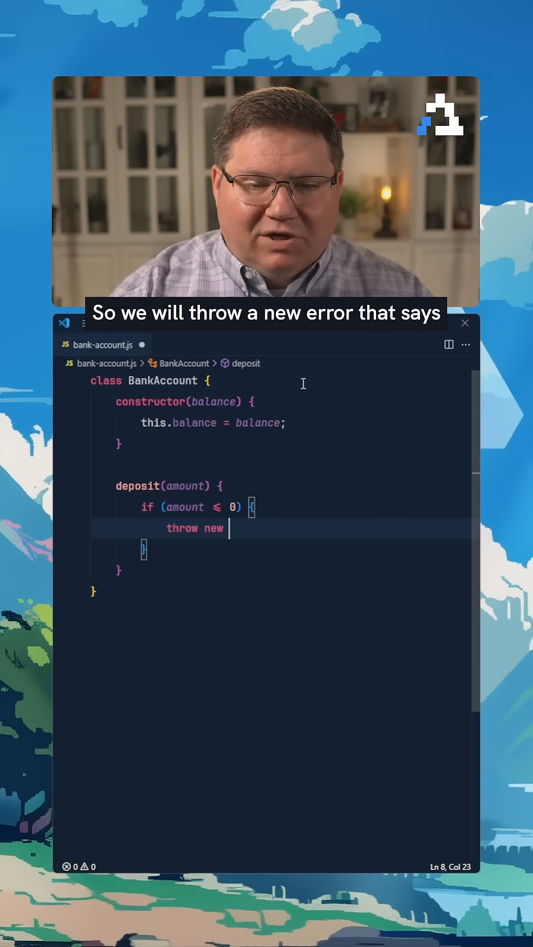
pyautogui.write("Error('Deposit must be postive');")
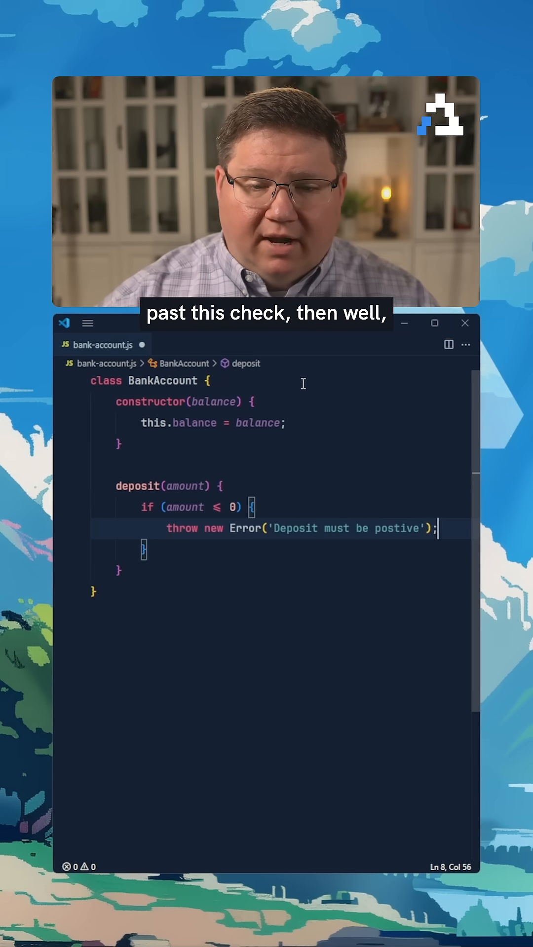
# Step: Finish deposit by adding the amount with this.balance += amount;
pyautogui.write('this.balance')
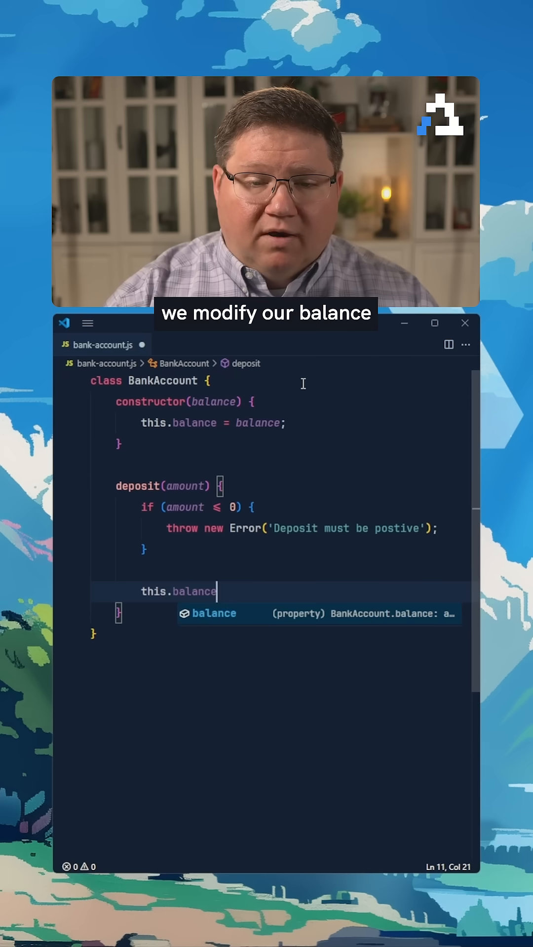
pyautogui.write('+= amount;')
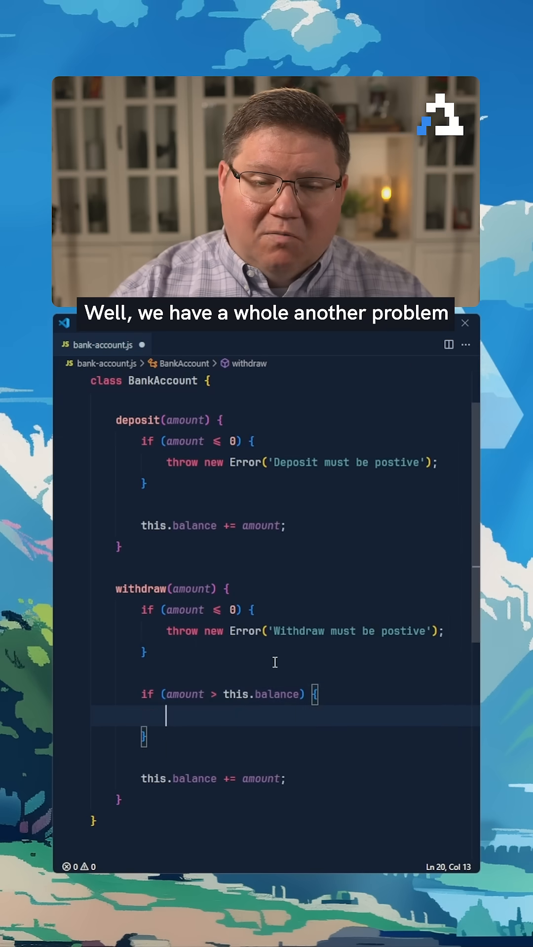
# Step: In withdraw, throw new Error('Insufficient funds') when the amount exceeds the balance
pyautogui.write("throw new Error('I")
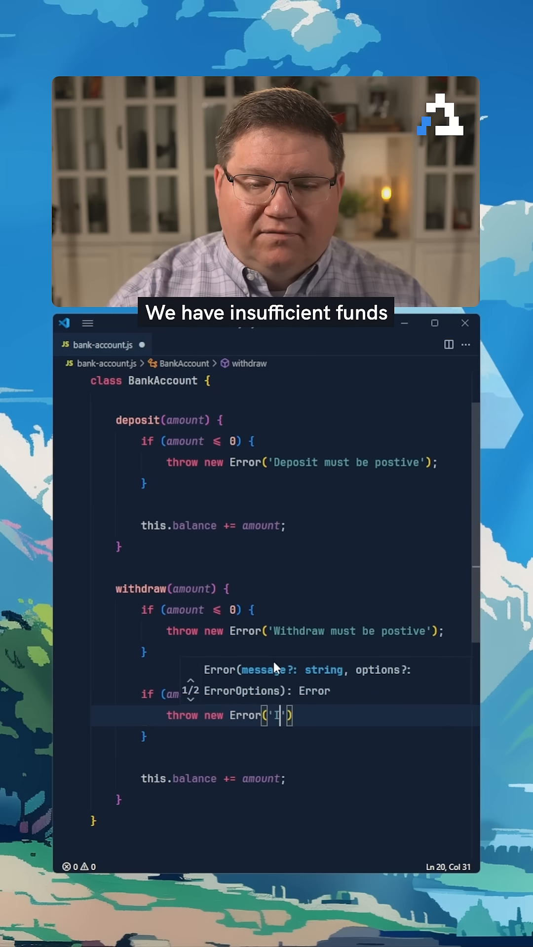
pyautogui.write('Insuffici')
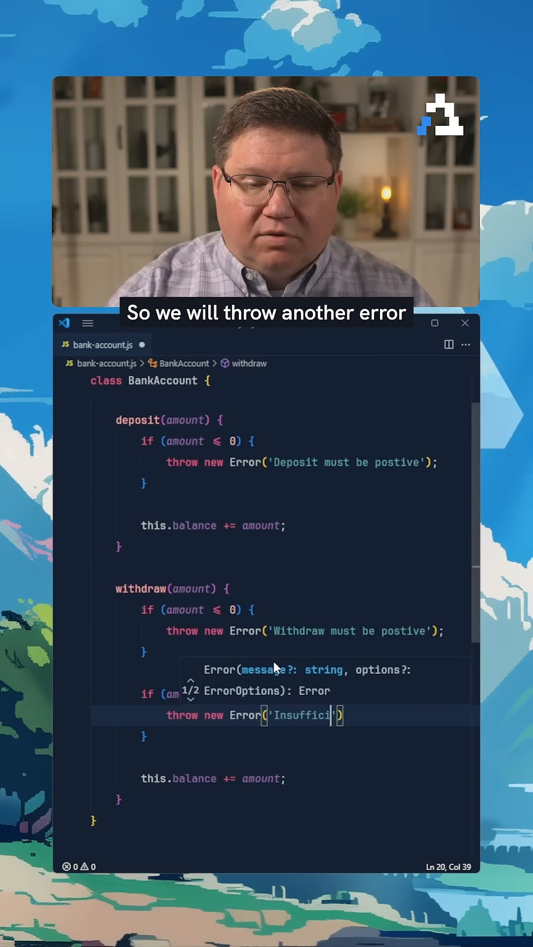
pyautogui.write('ent funds')
pyautogui.click(286, 778)
pyautogui.write('-')
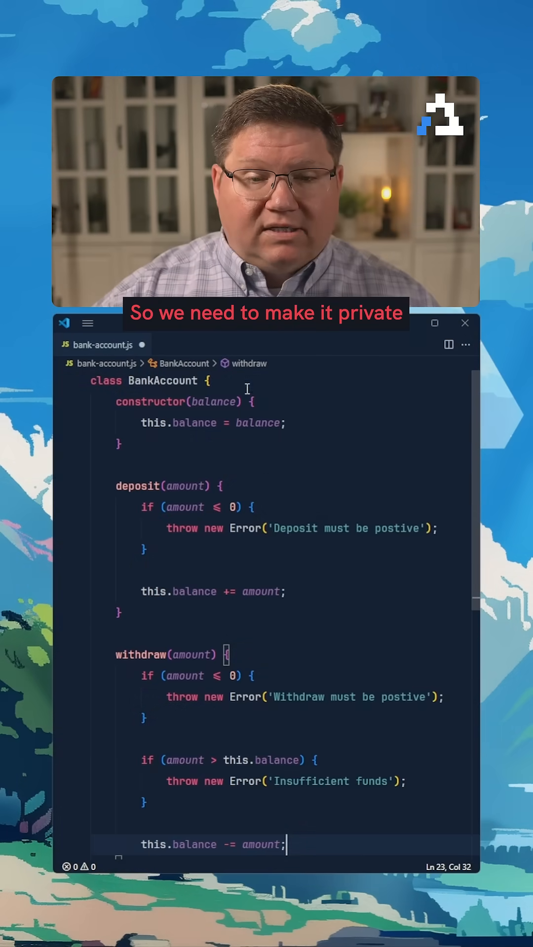
# Step: Declare a private #balance field at the top of the class and select it for renaming references
pyautogui.write('#balance;')
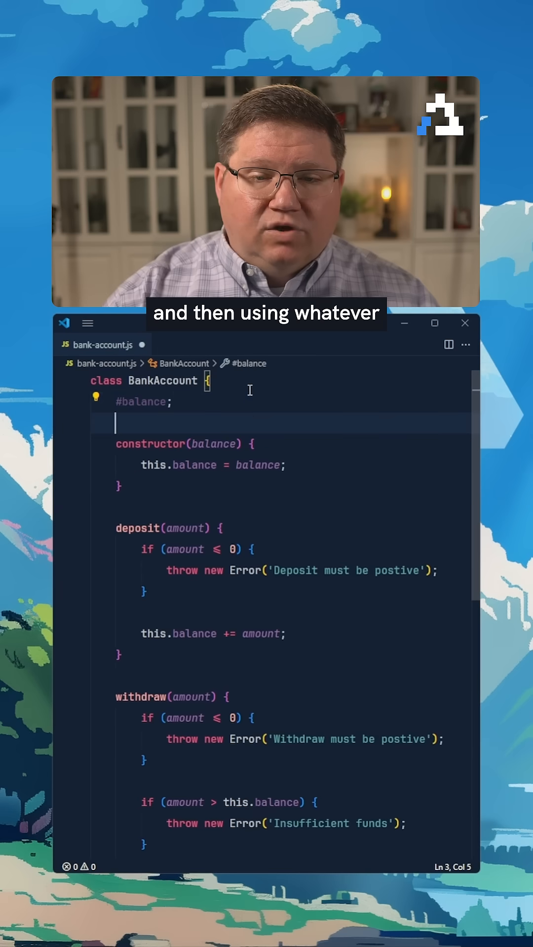
pyautogui.doubleClick(141, 402)
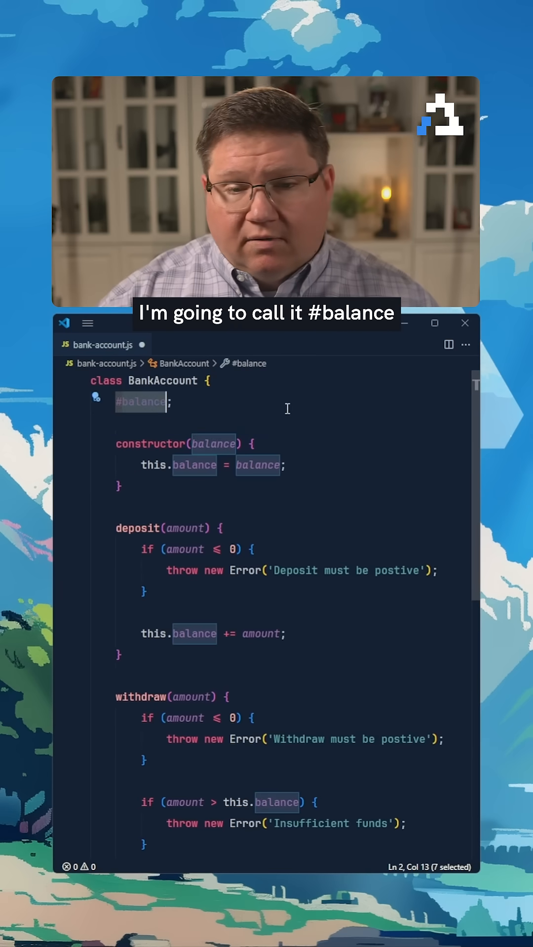
pyautogui.moveTo(232, 411)
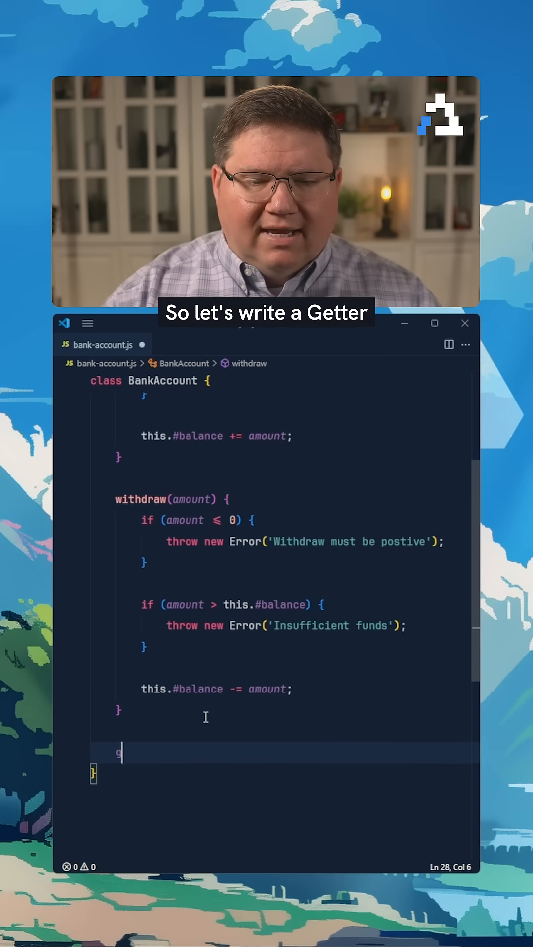
# Step: Add get balance() returning this.#balance
pyautogui.write('get balance() {')
pyautogui.write('return ')
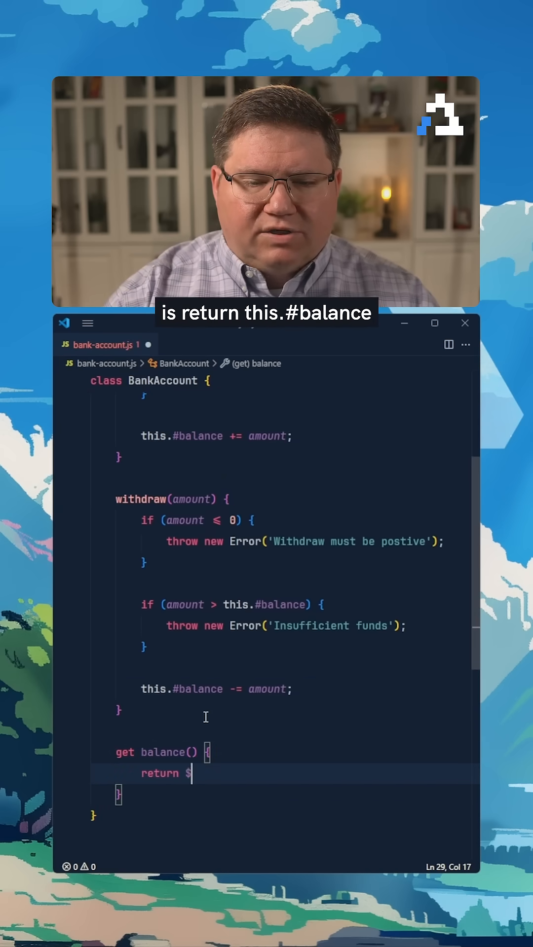
pyautogui.write('this.#')
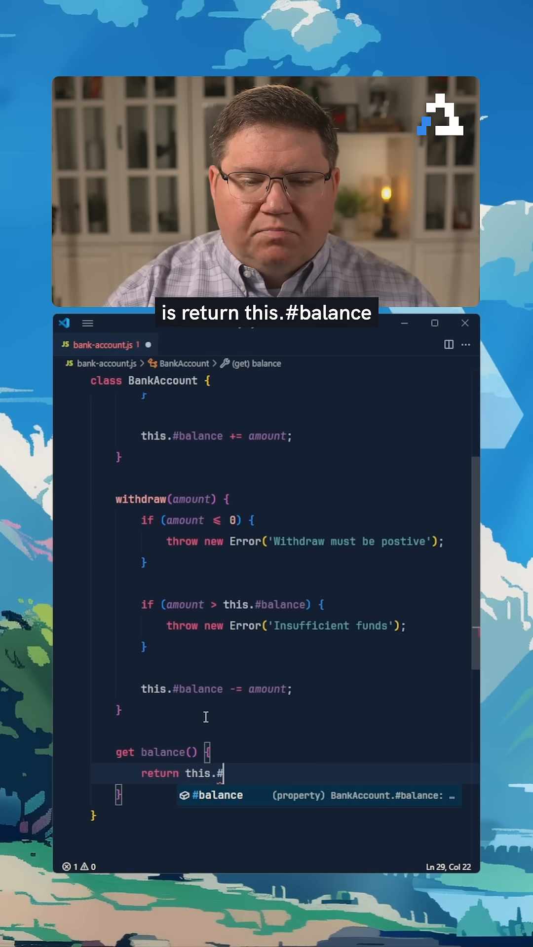